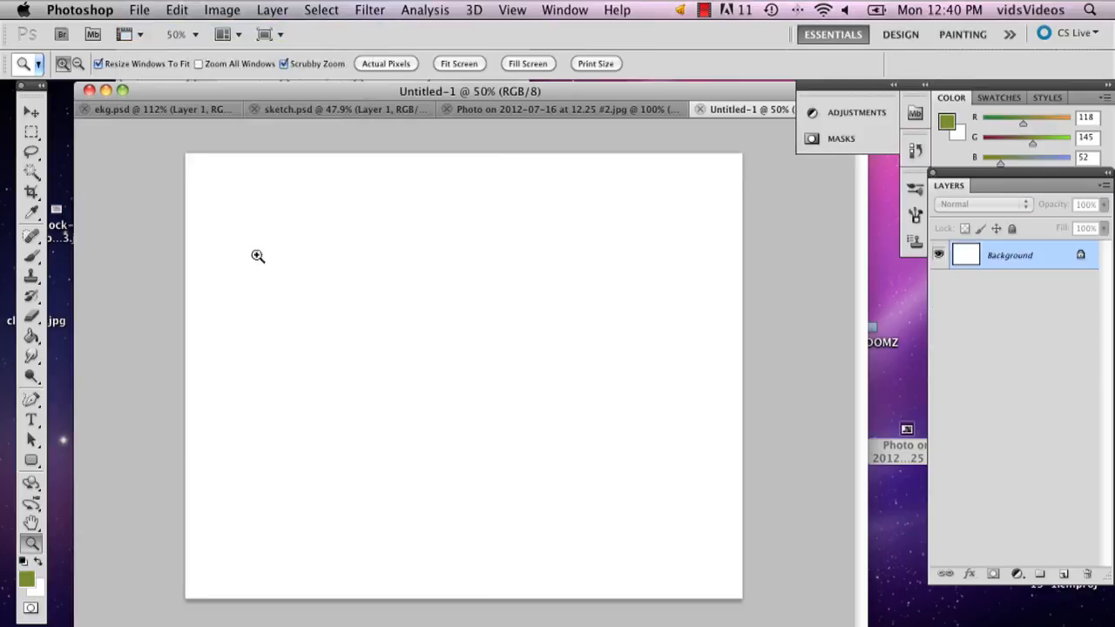
Restore default black/white colours and fill the Background with black using the Paint Bucket.
click(28, 575)
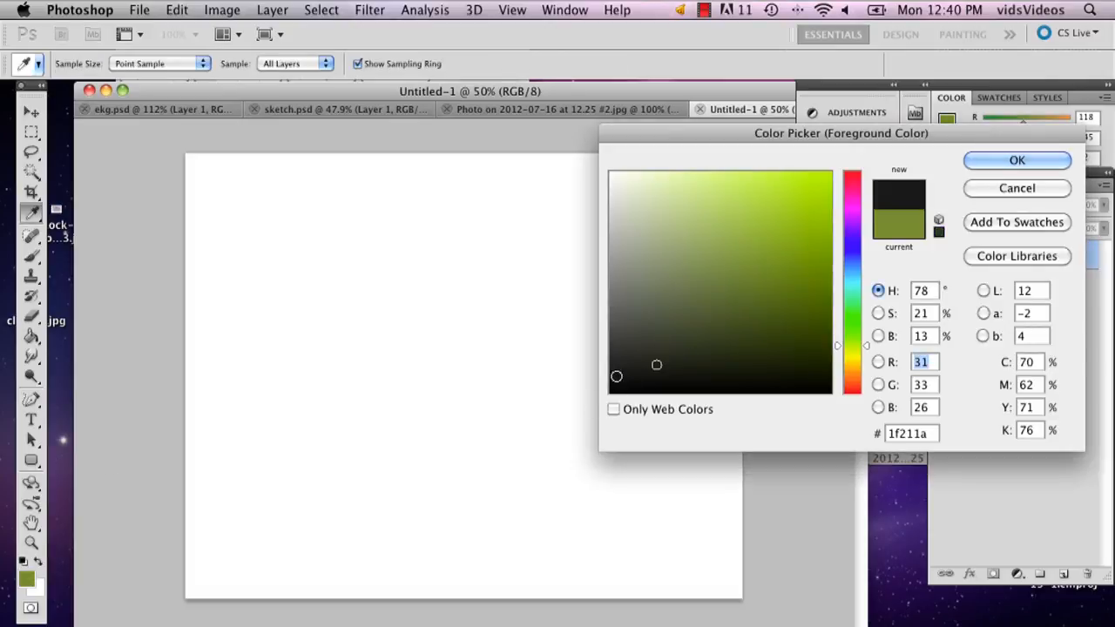
click(1017, 188)
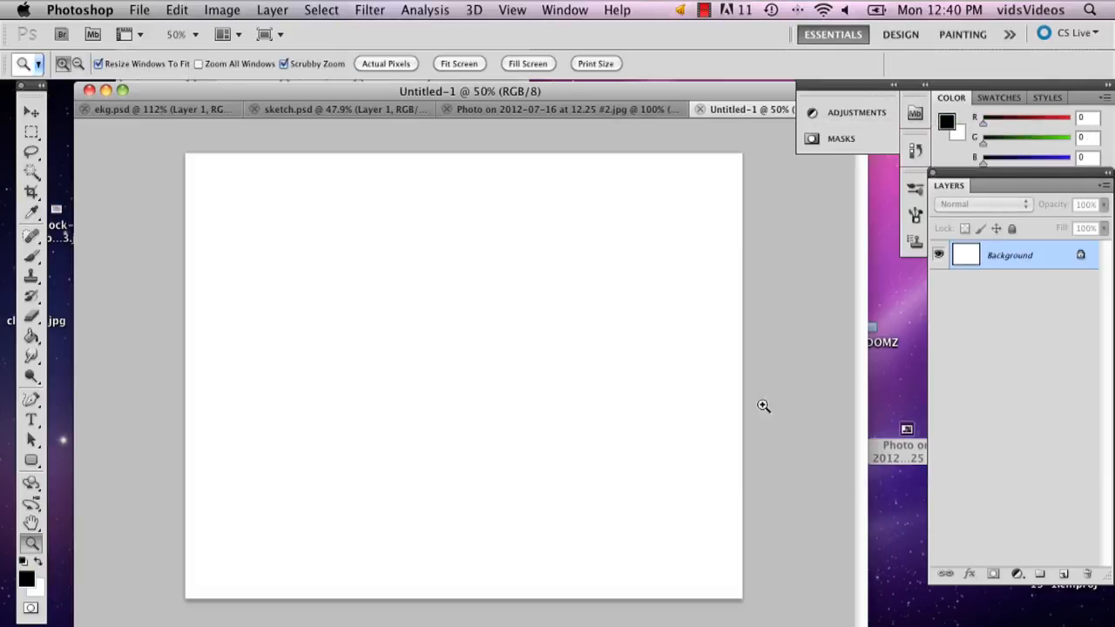
click(31, 336)
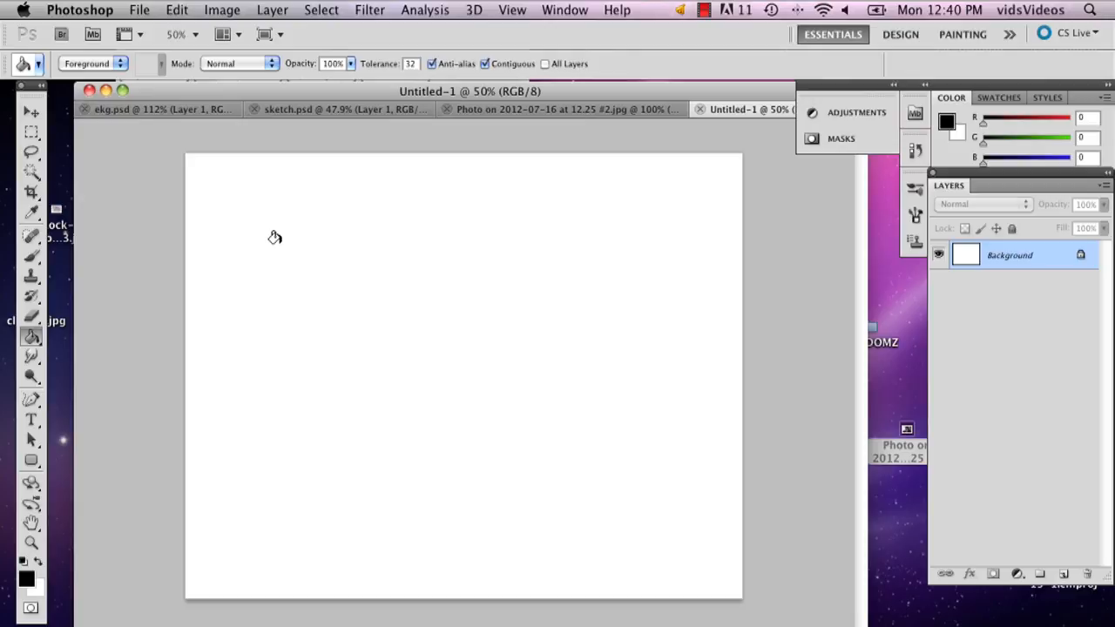
click(276, 237)
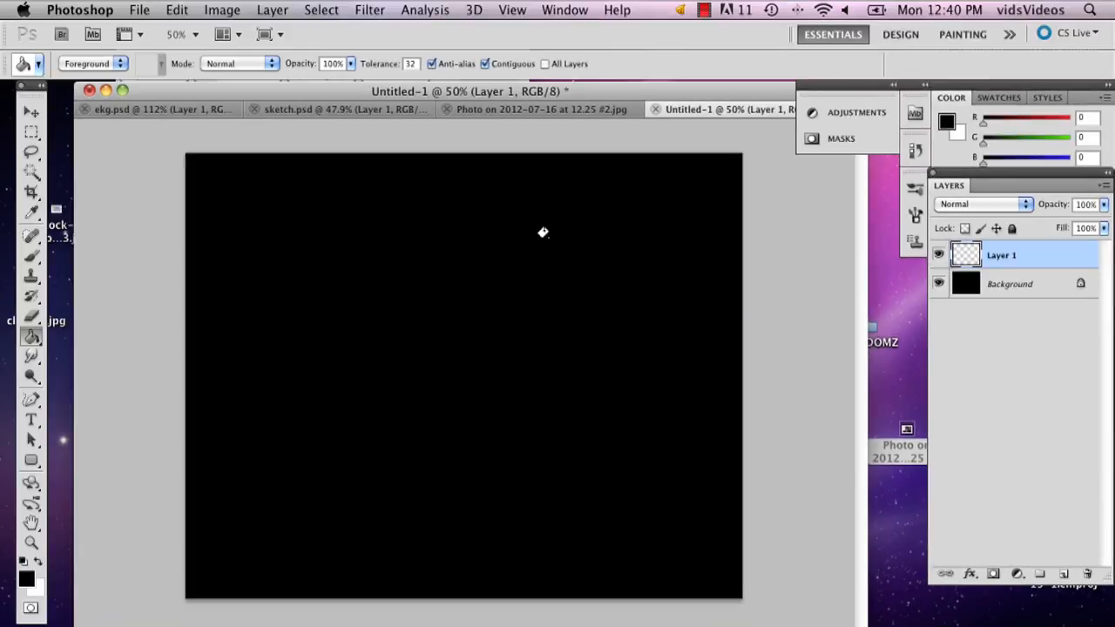
mouse_move(198, 157)
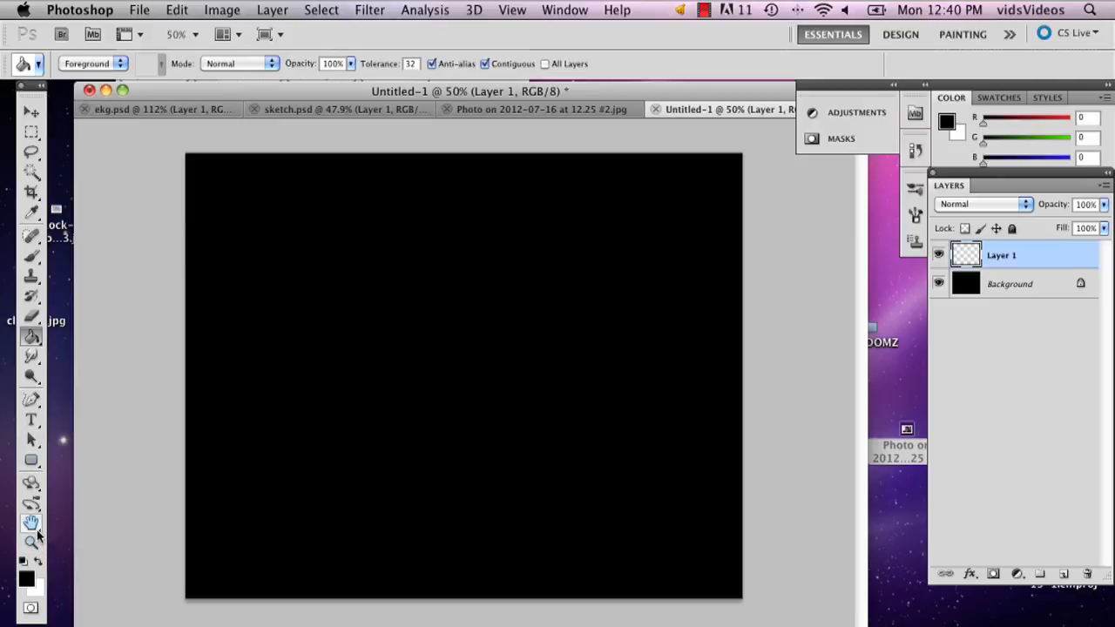
Choose the Pen Tool from the path-drawing tool group.
click(31, 397)
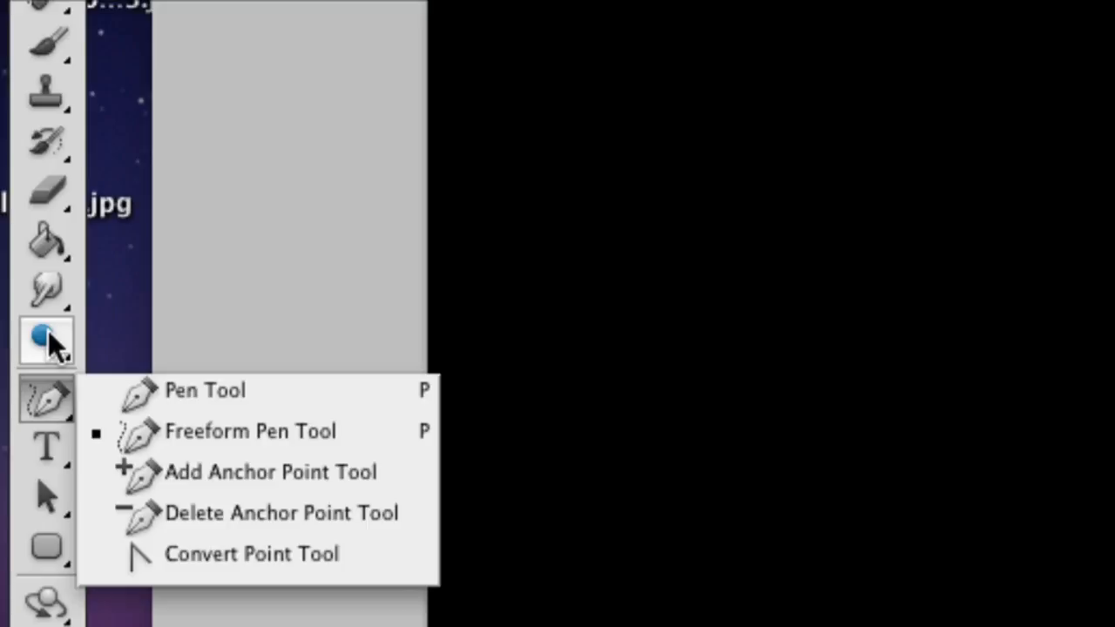
mouse_move(153, 390)
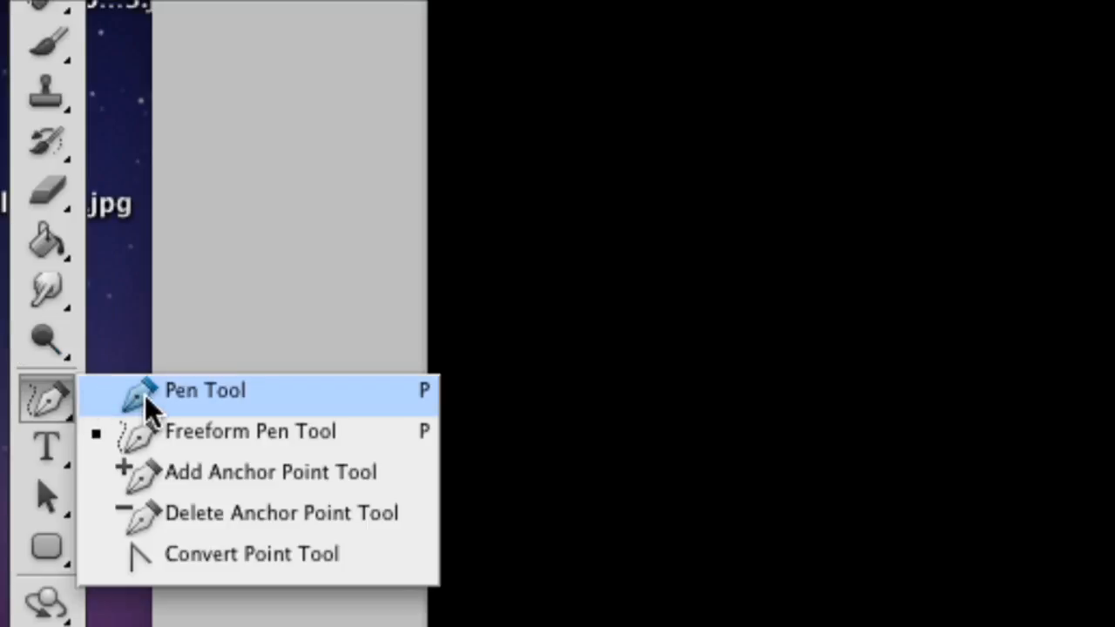
click(512, 11)
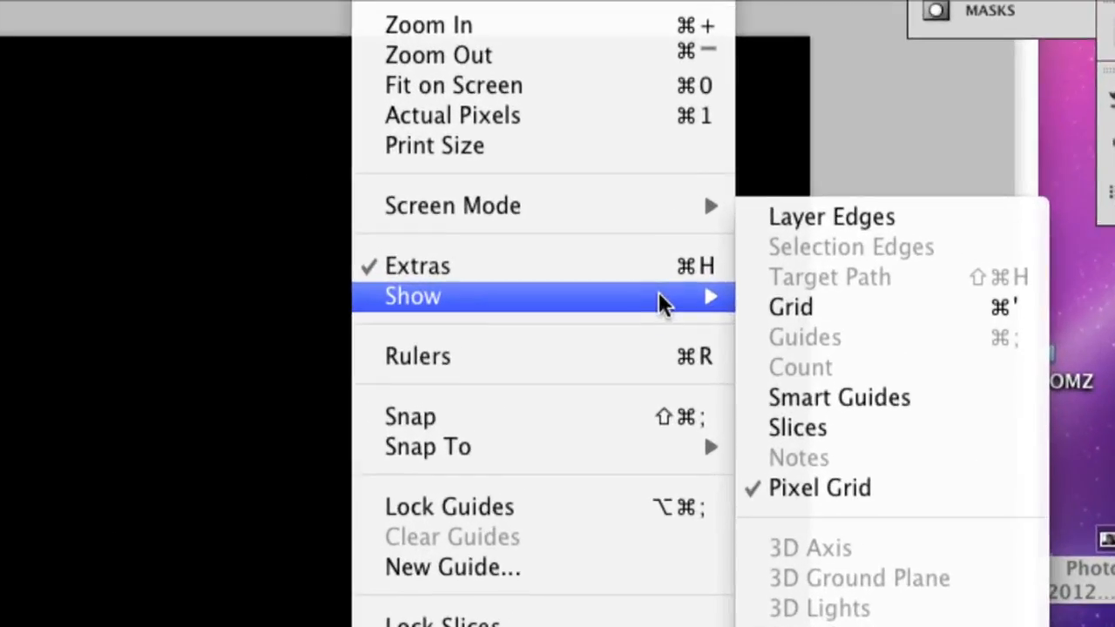
mouse_move(793, 306)
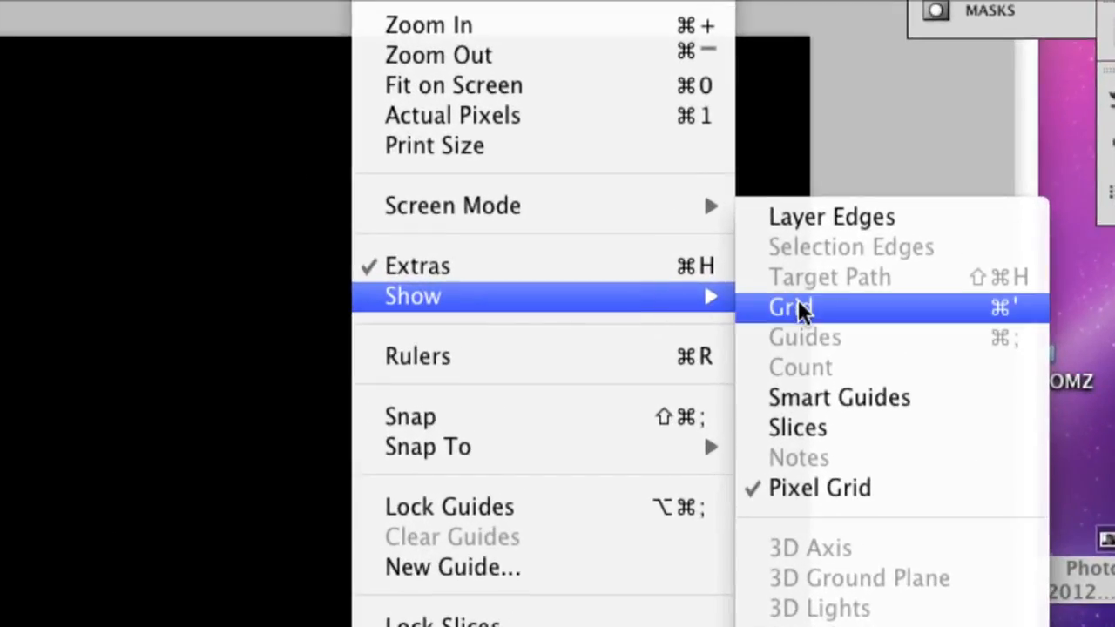
Turn on the grid overlay via View > Show > Grid.
click(791, 307)
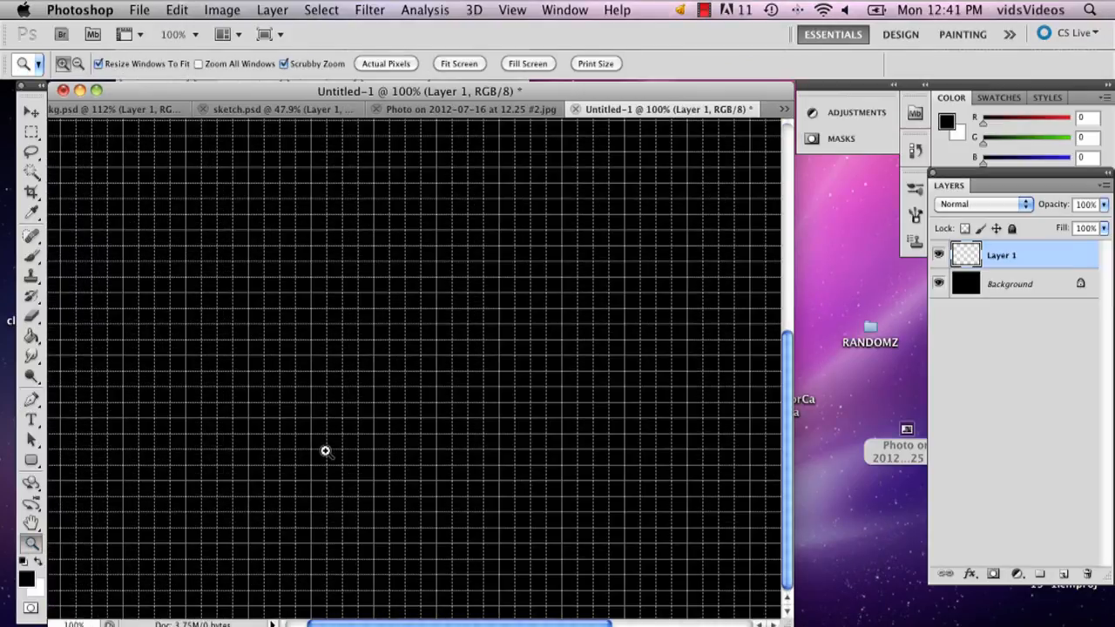
click(31, 399)
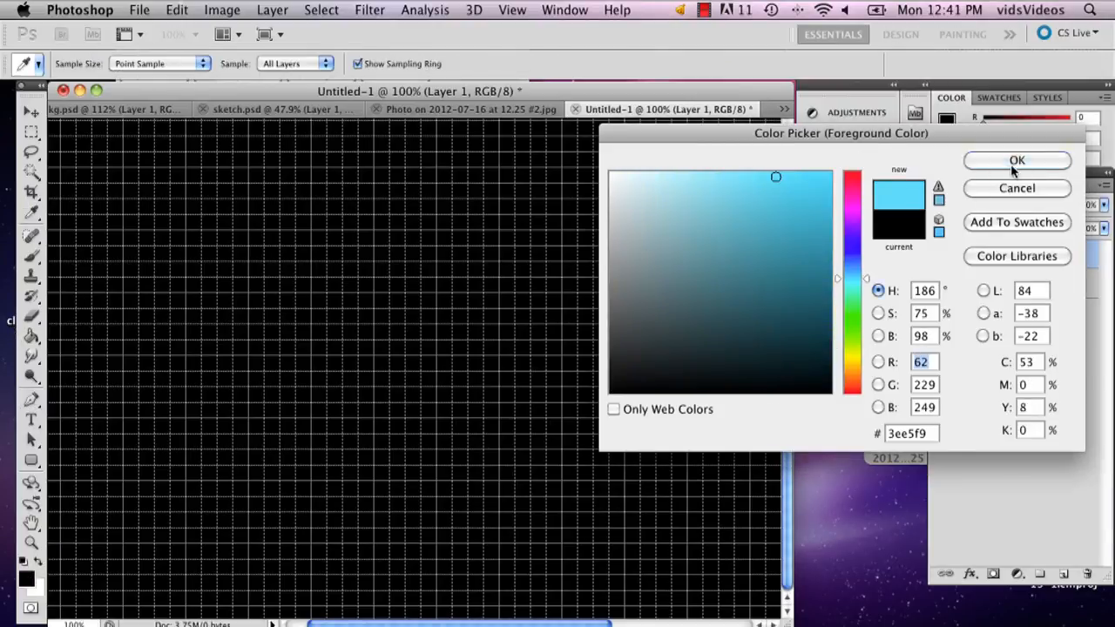
Confirm the cyan 3ee5f9 foreground colour in the Color Picker.
click(1017, 160)
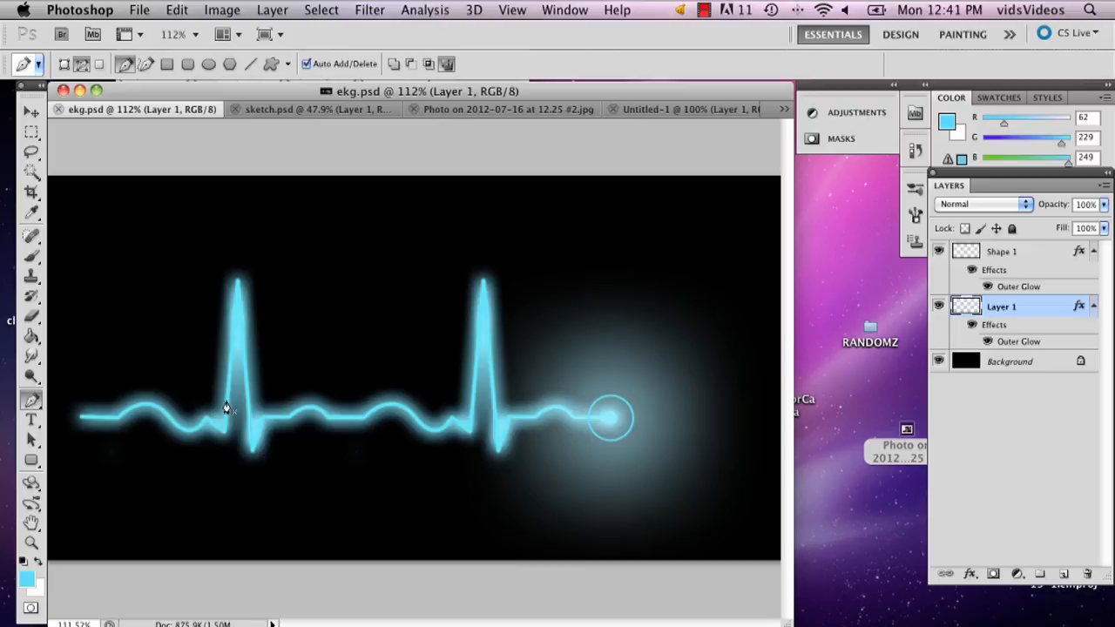
mouse_move(355, 435)
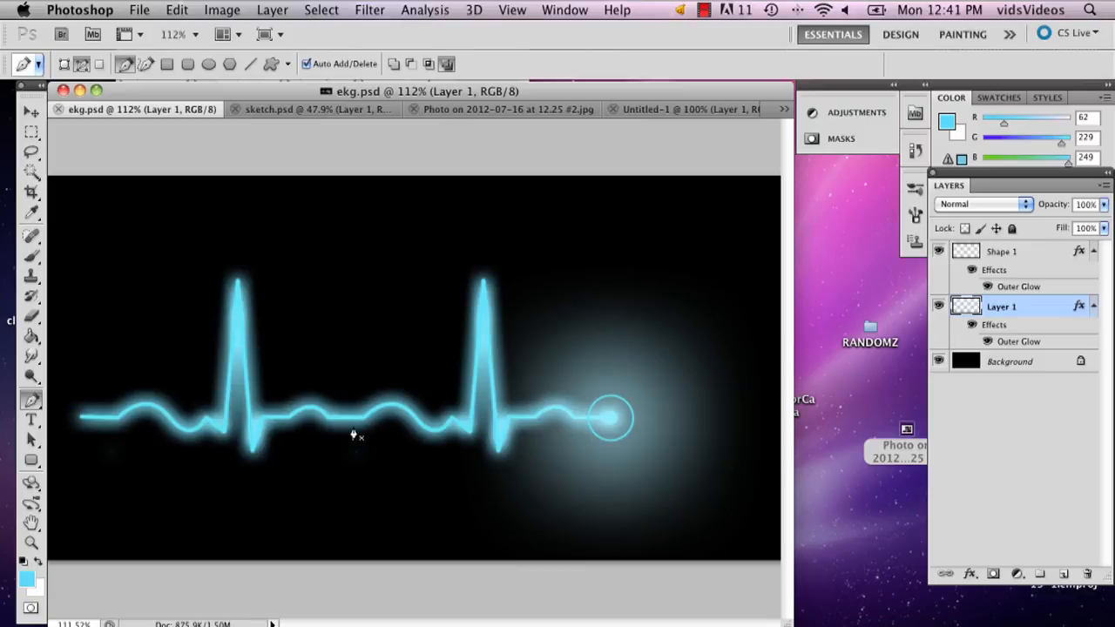
mouse_move(139, 387)
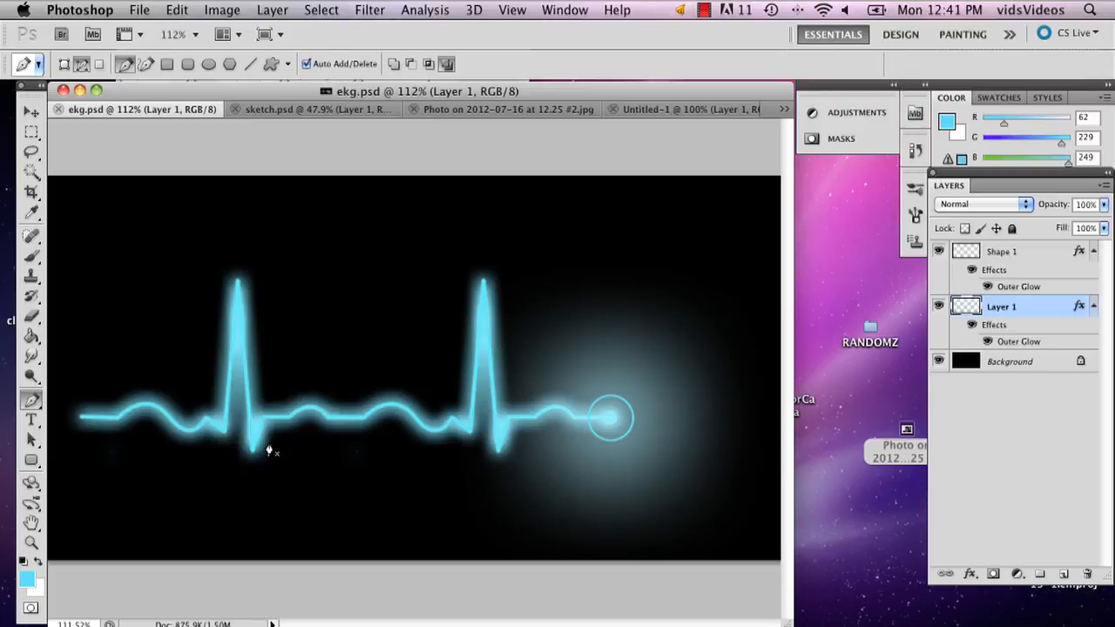
mouse_move(185, 387)
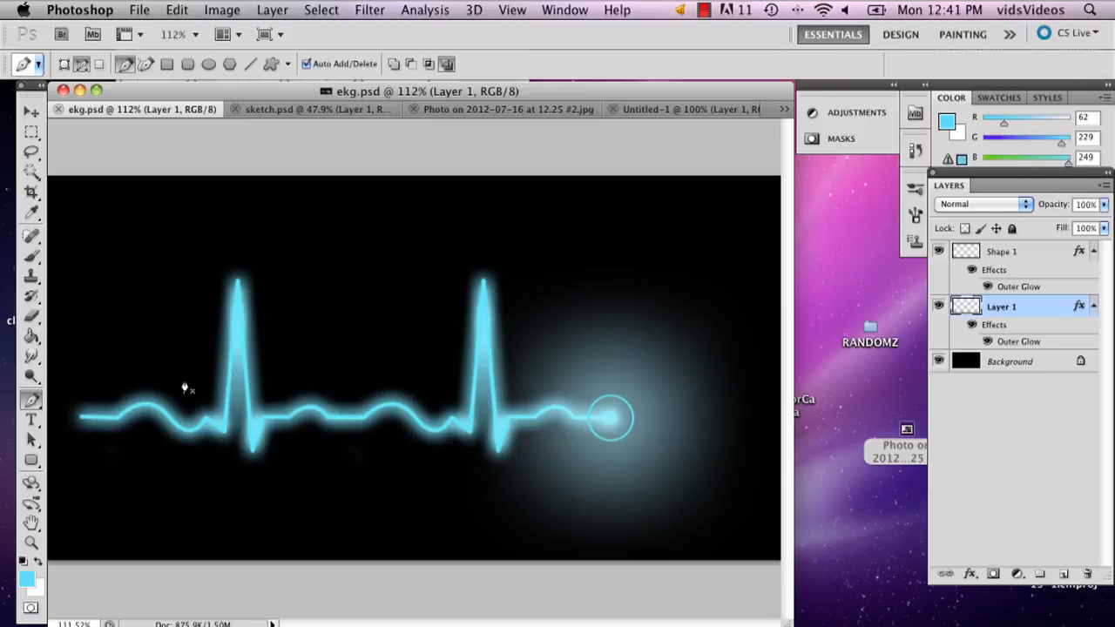
mouse_move(296, 216)
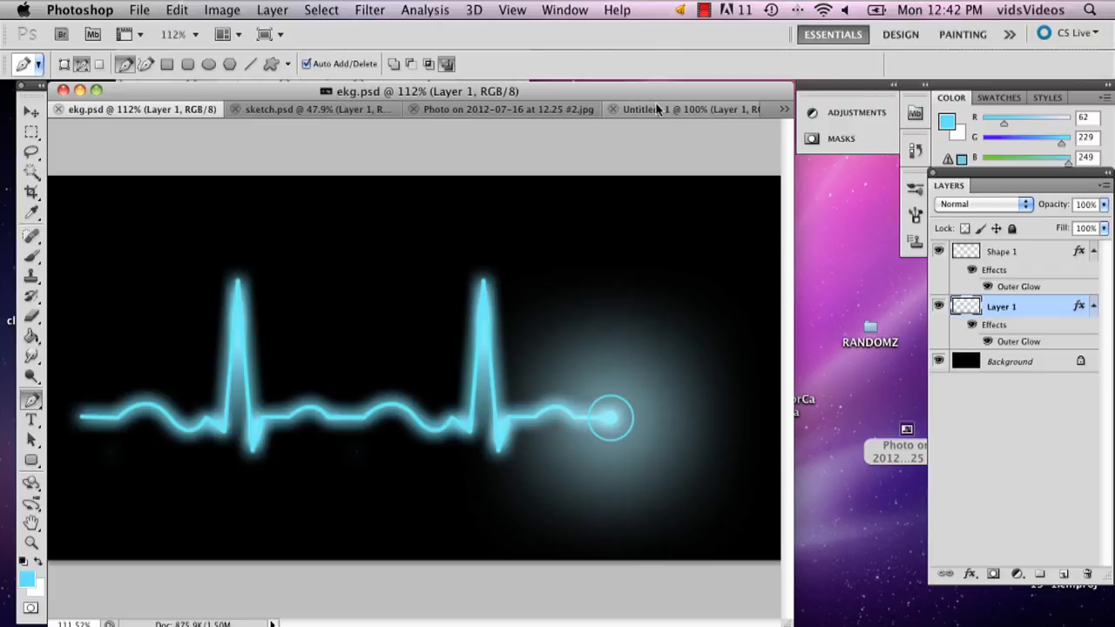
click(662, 108)
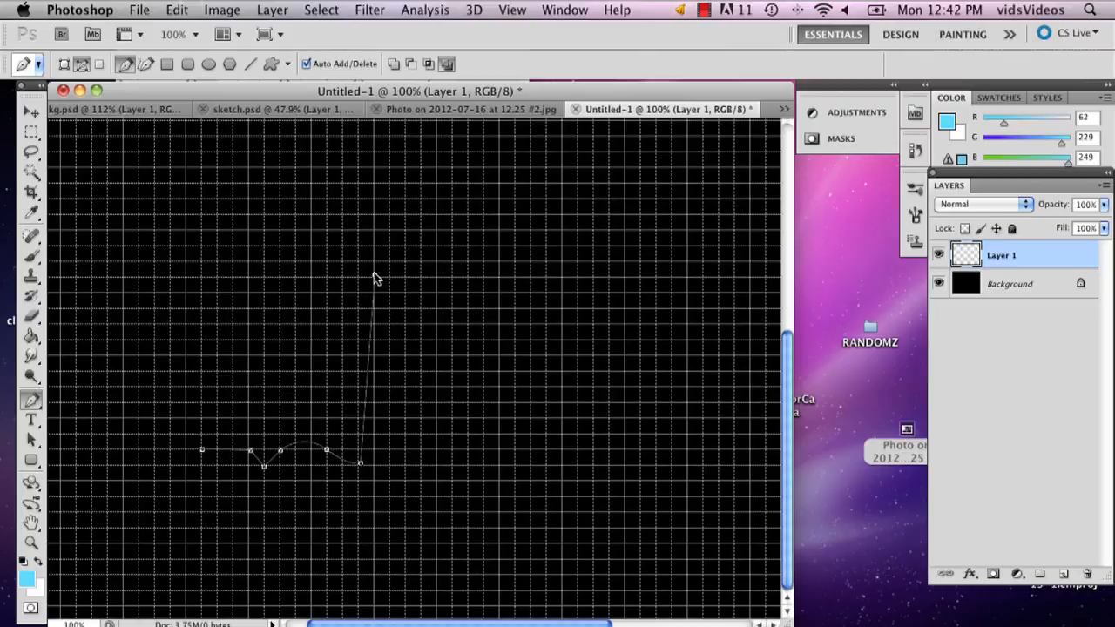
Continue the heartbeat path with a straight anchor and a curved anchor after the spike.
click(388, 462)
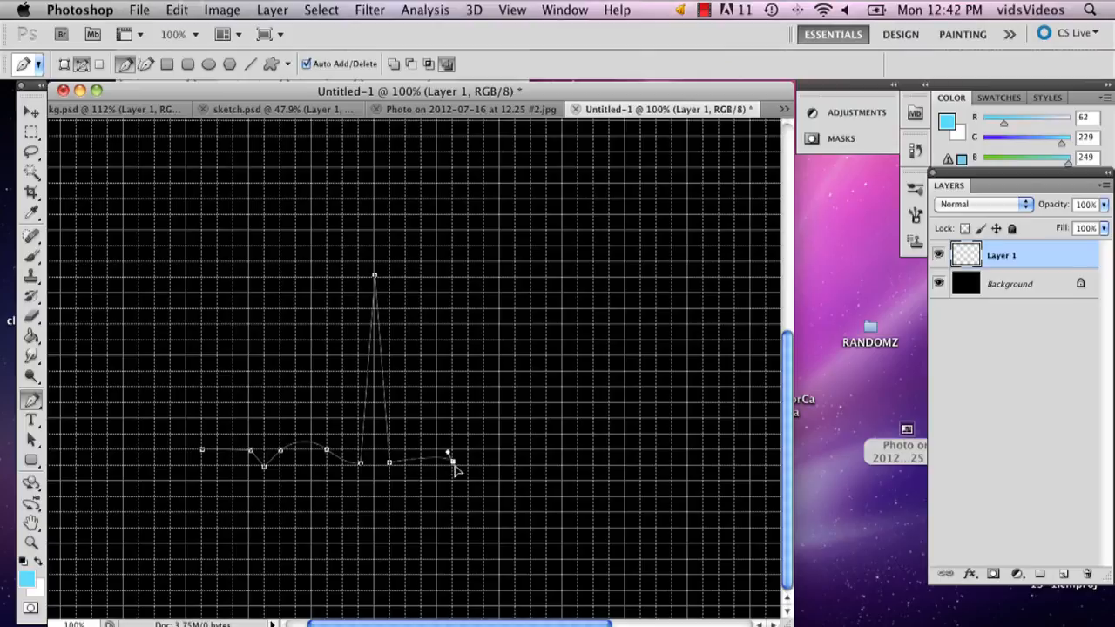
drag(449, 456, 477, 505)
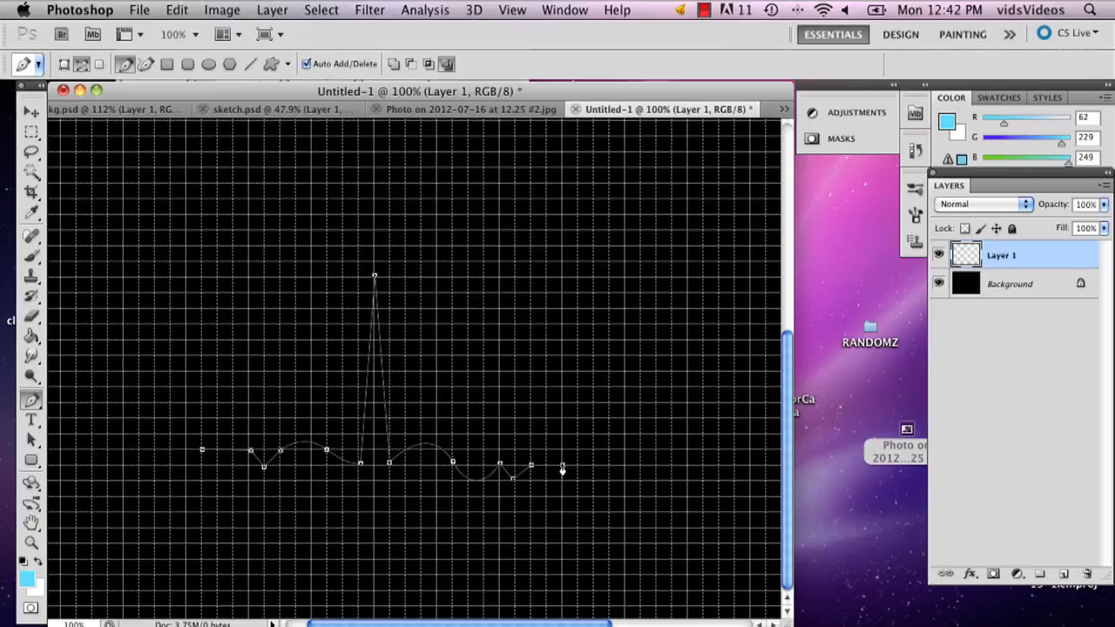
mouse_move(470, 207)
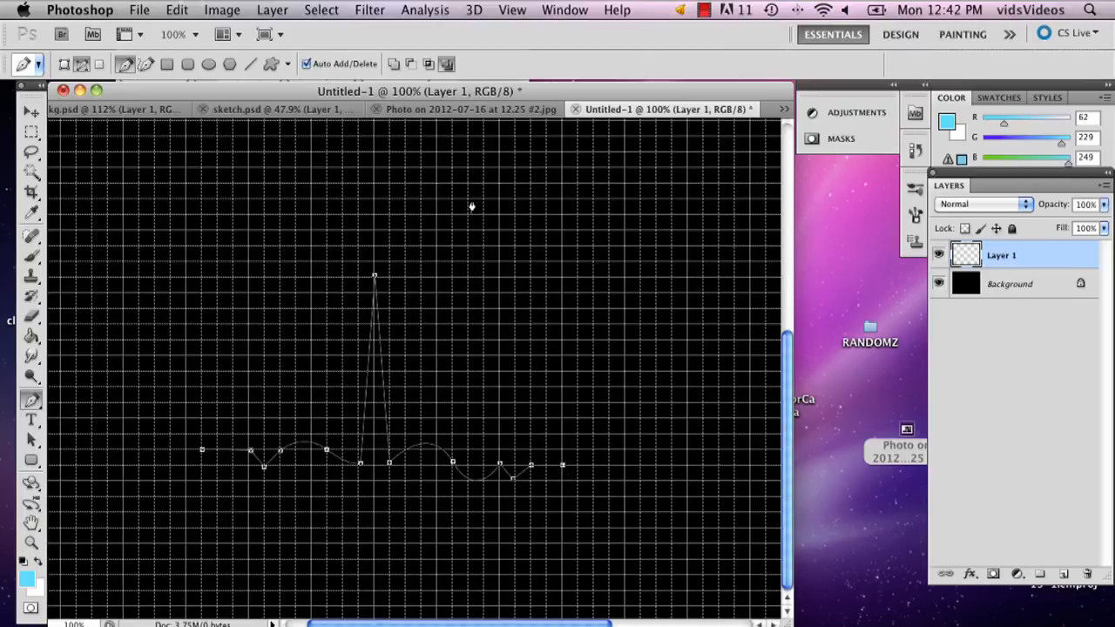
mouse_move(342, 411)
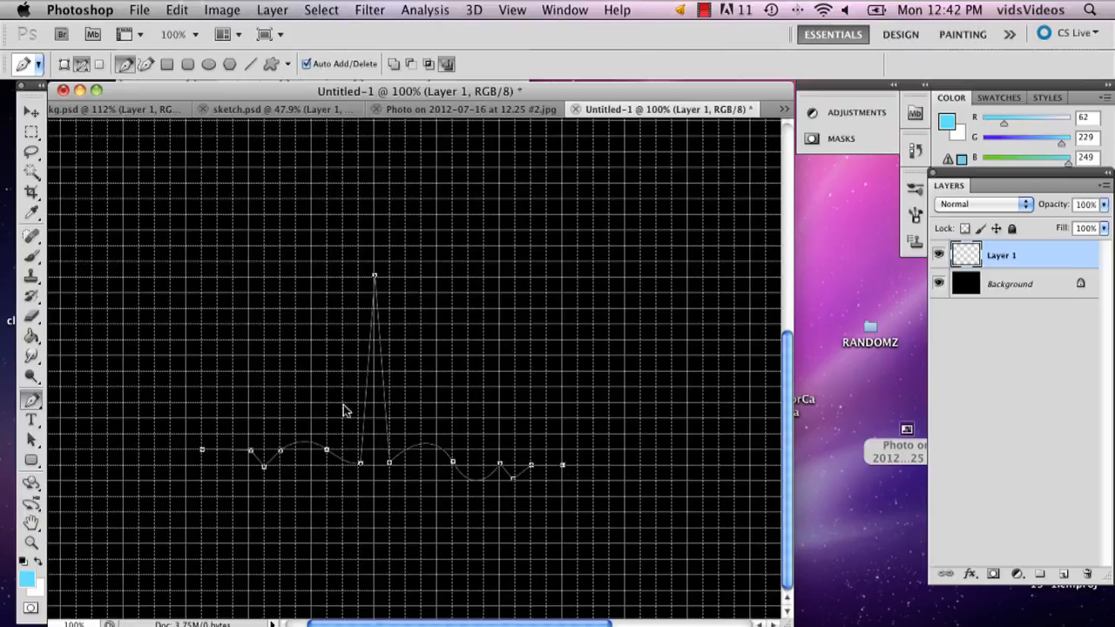
mouse_move(296, 404)
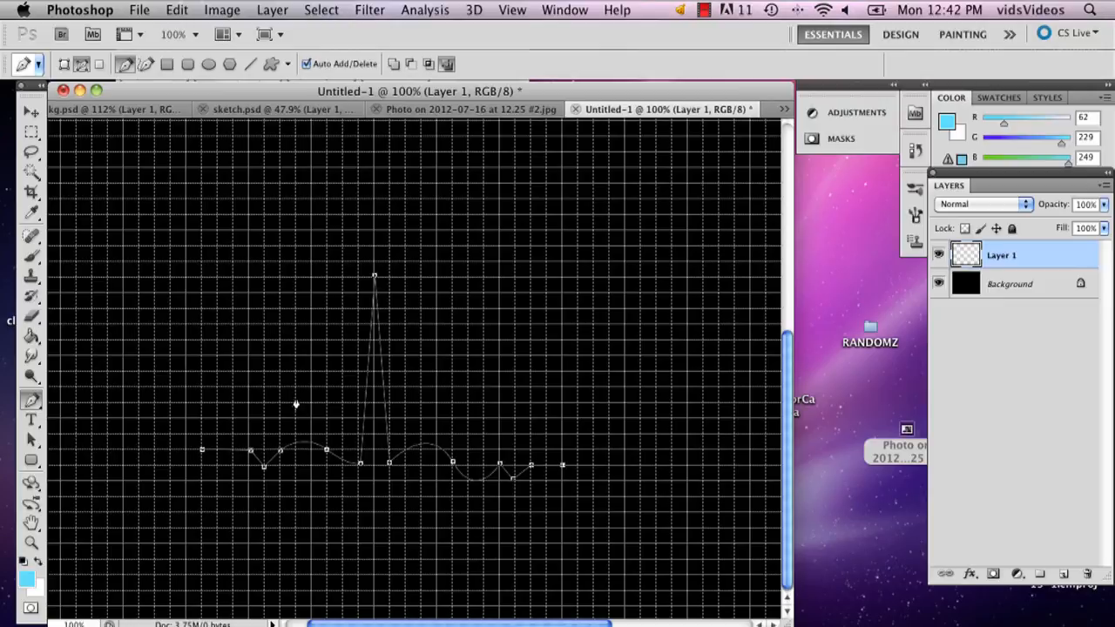
mouse_move(342, 334)
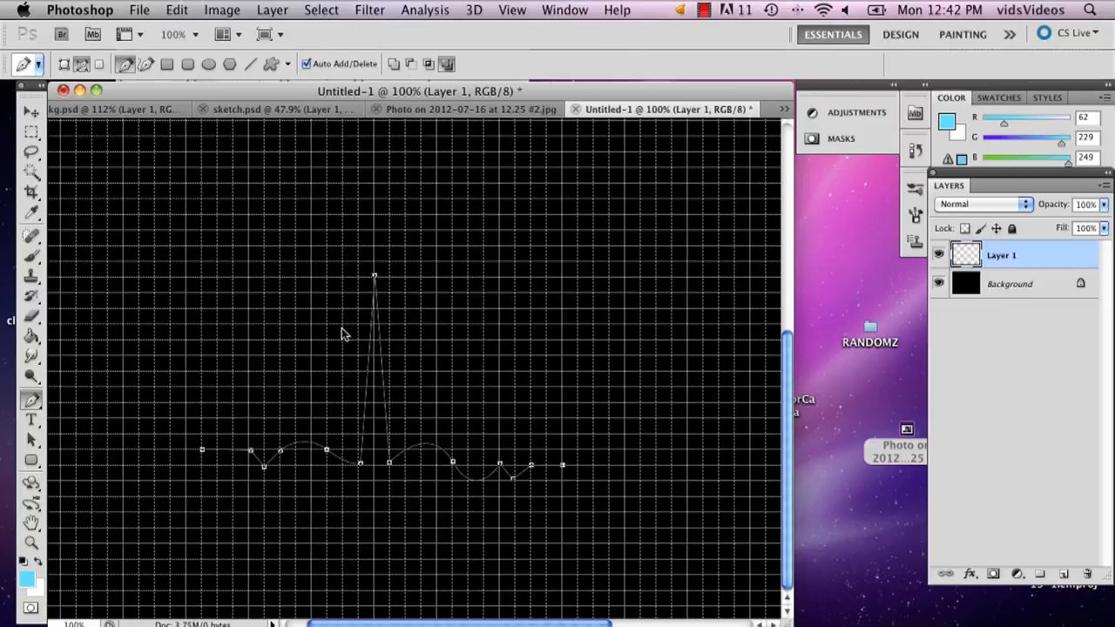
Disable Simulate Pressure in Stroke Path, cancel, and pick the 4 px 100% hardness brush tip.
right_click(340, 335)
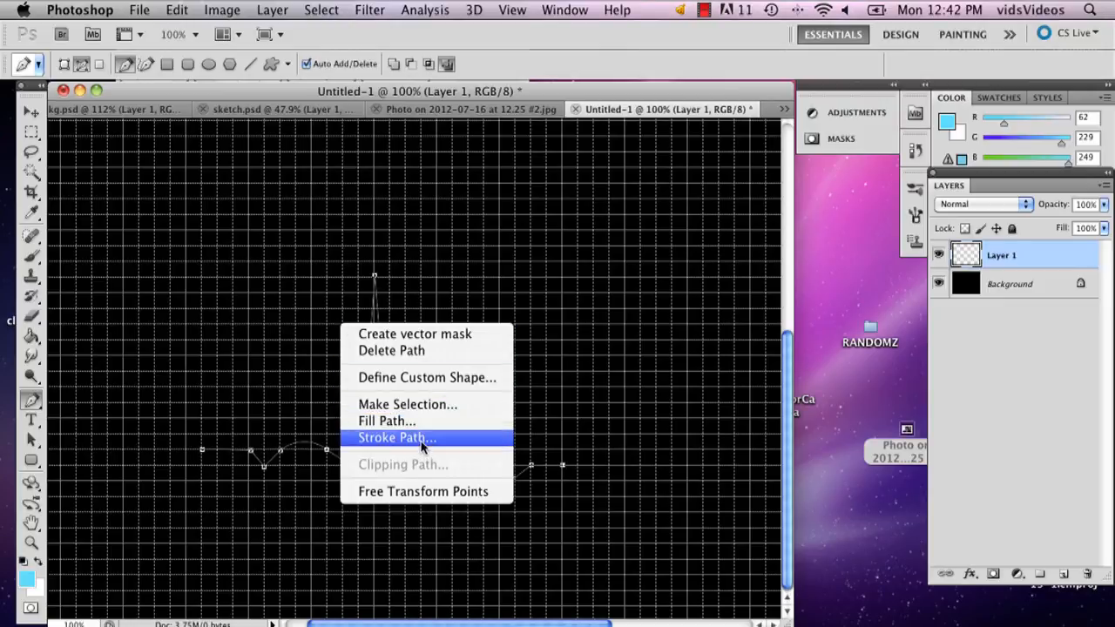
click(397, 437)
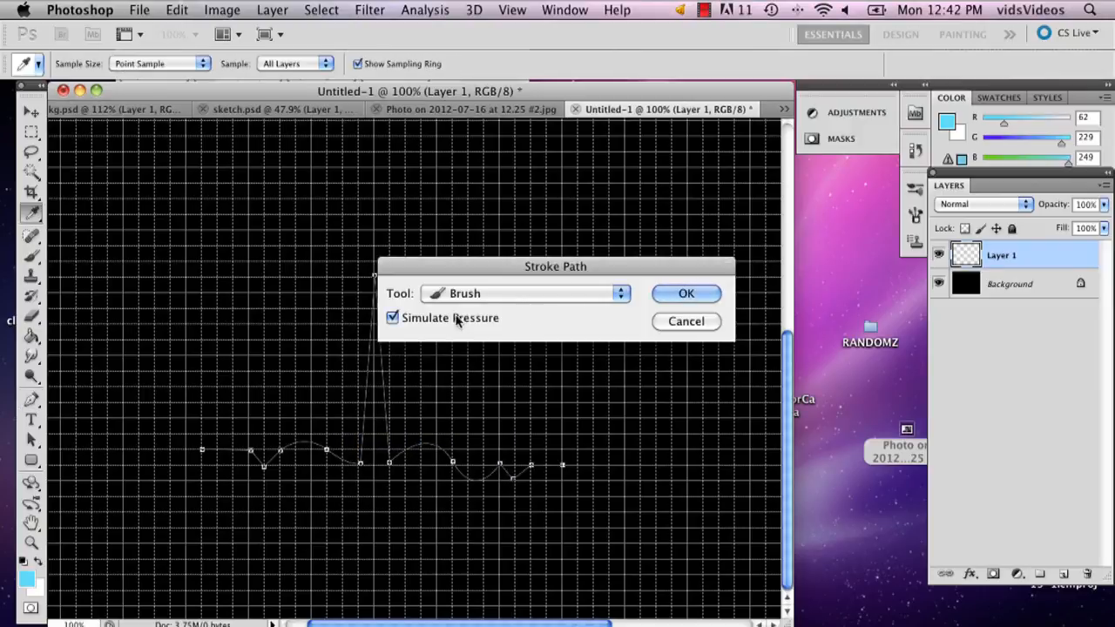
click(392, 317)
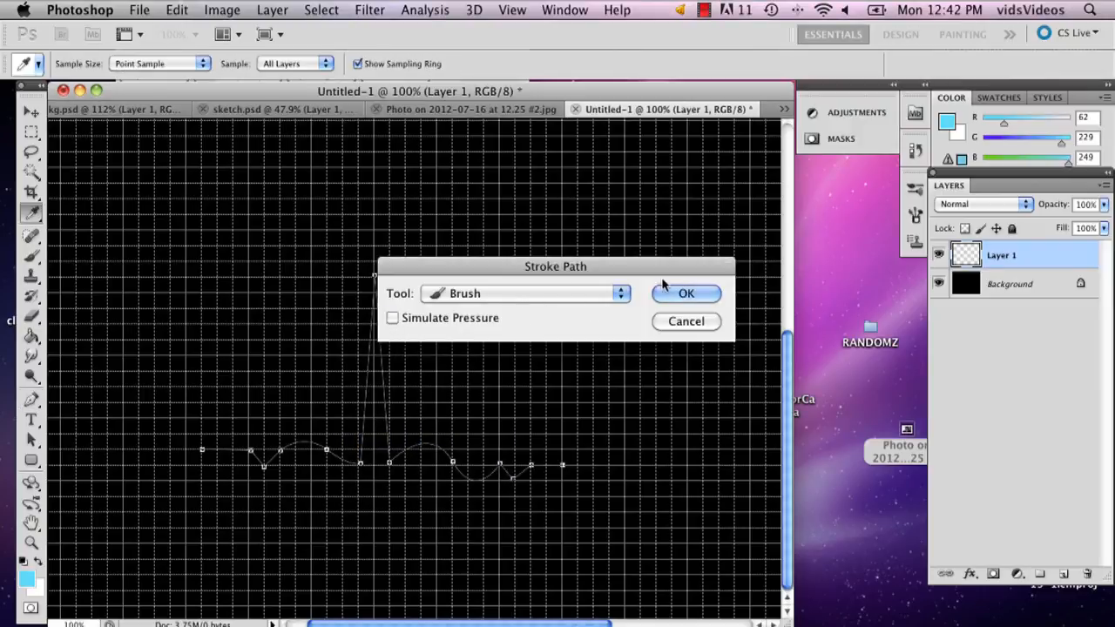
click(686, 292)
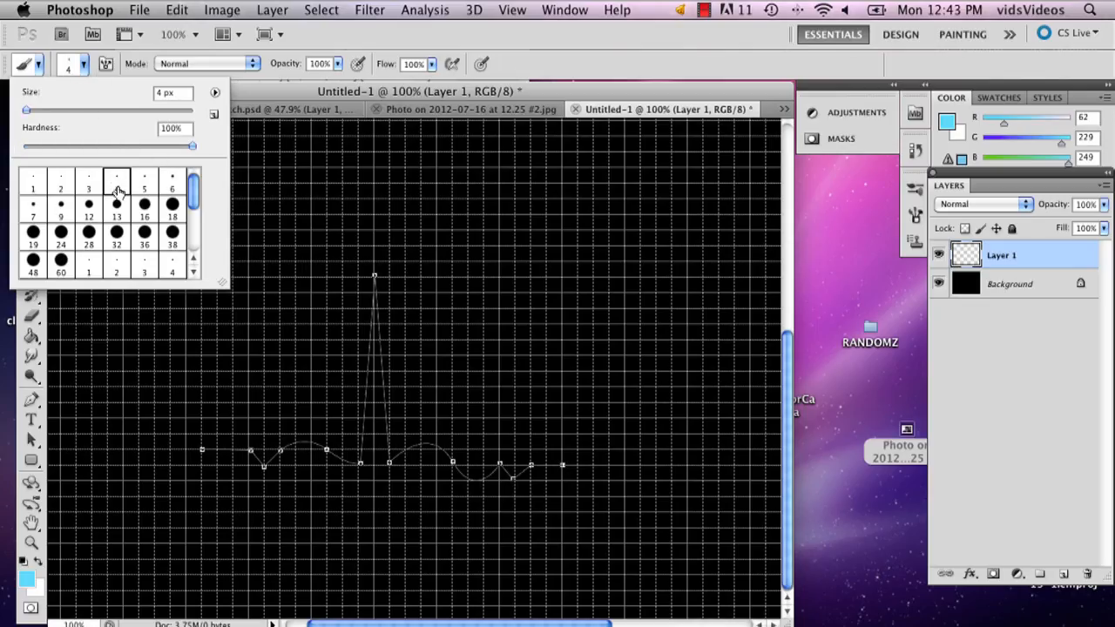
click(115, 188)
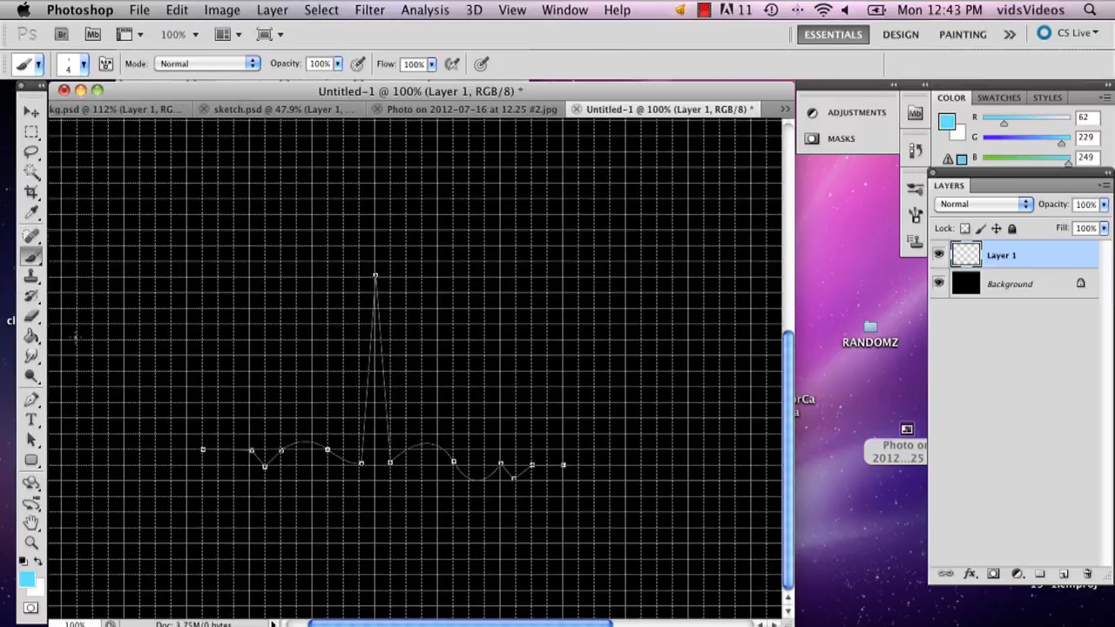
Stroke the path with the Brush tool, Simulate Pressure off, producing the cyan line.
right_click(293, 435)
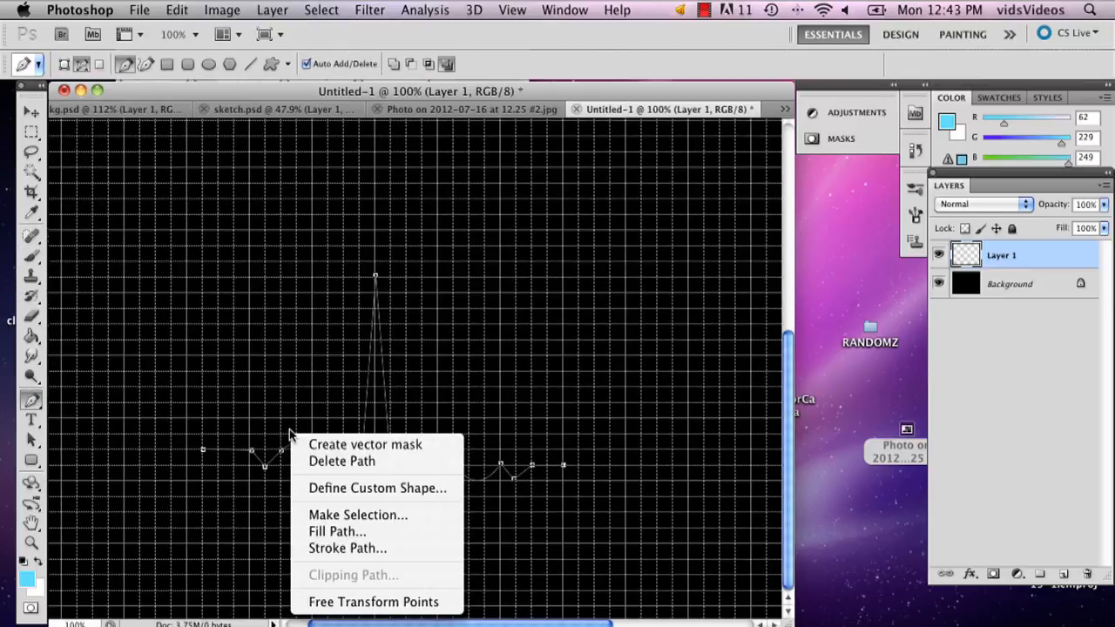
click(349, 547)
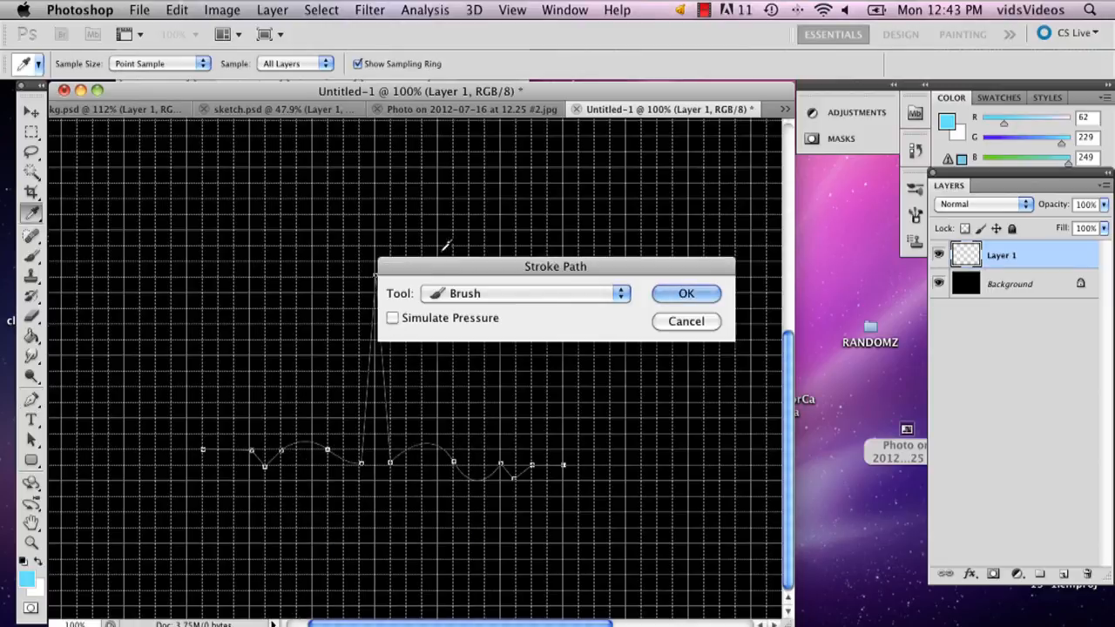
click(526, 292)
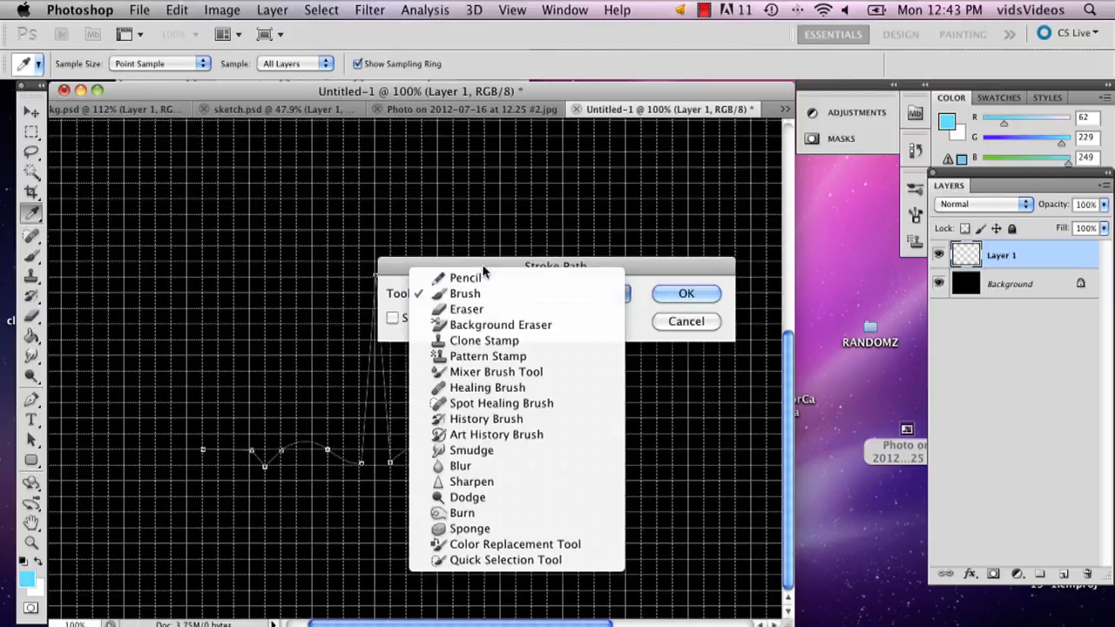
click(463, 293)
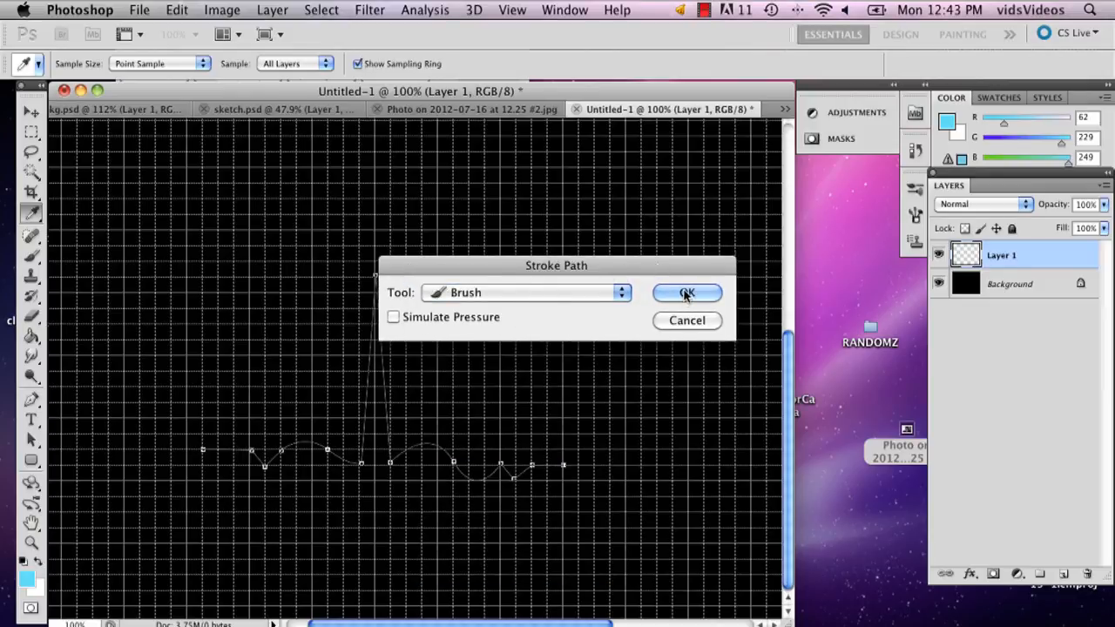
click(687, 293)
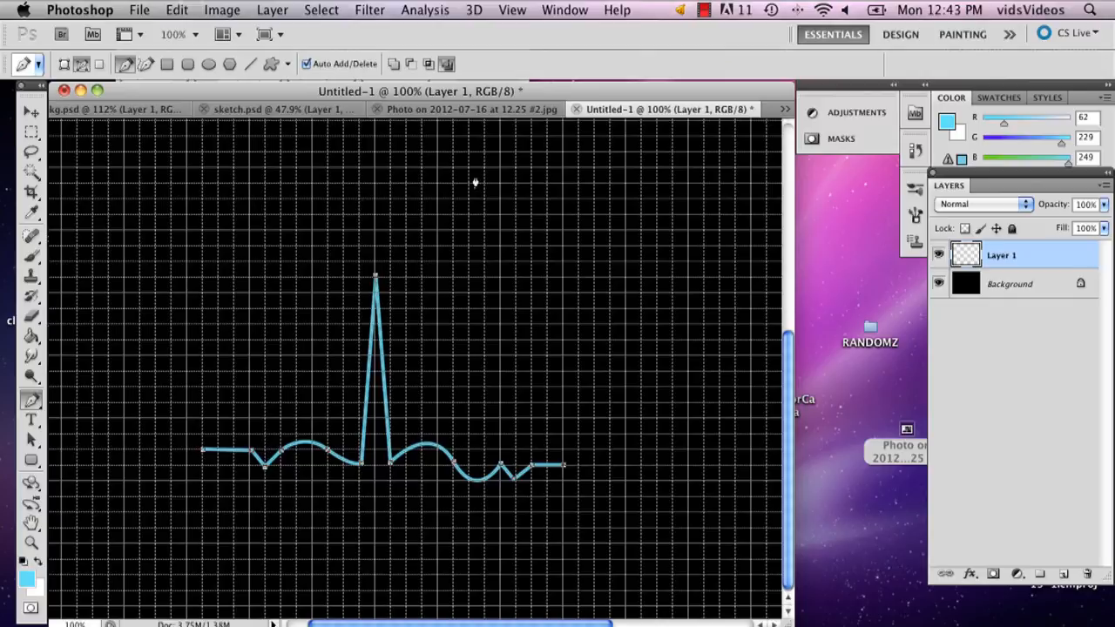
mouse_move(391, 306)
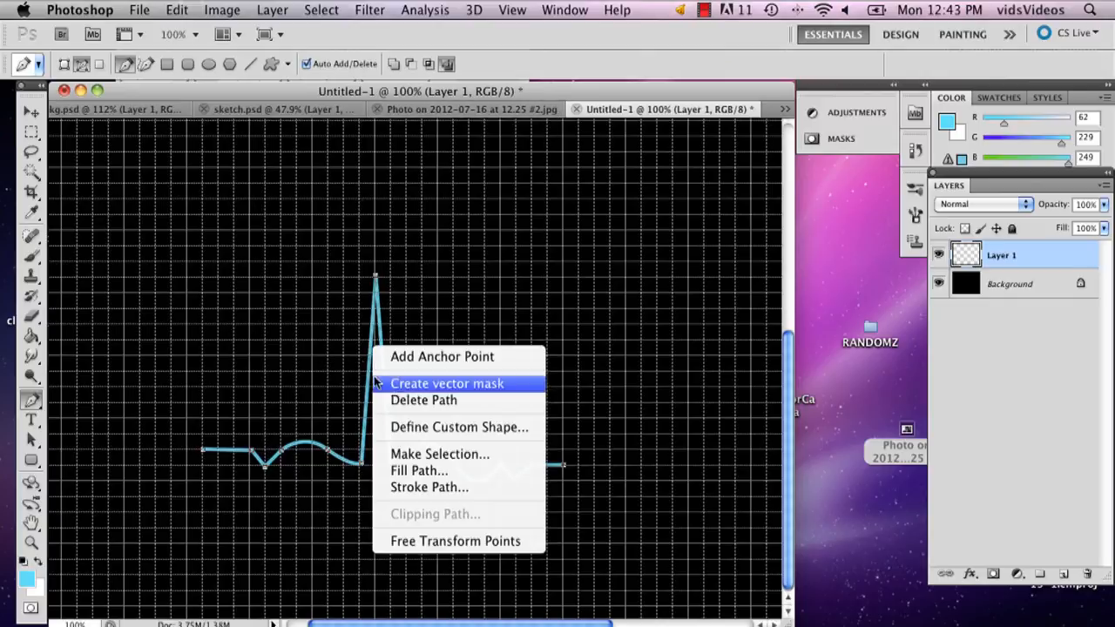
mouse_move(424, 399)
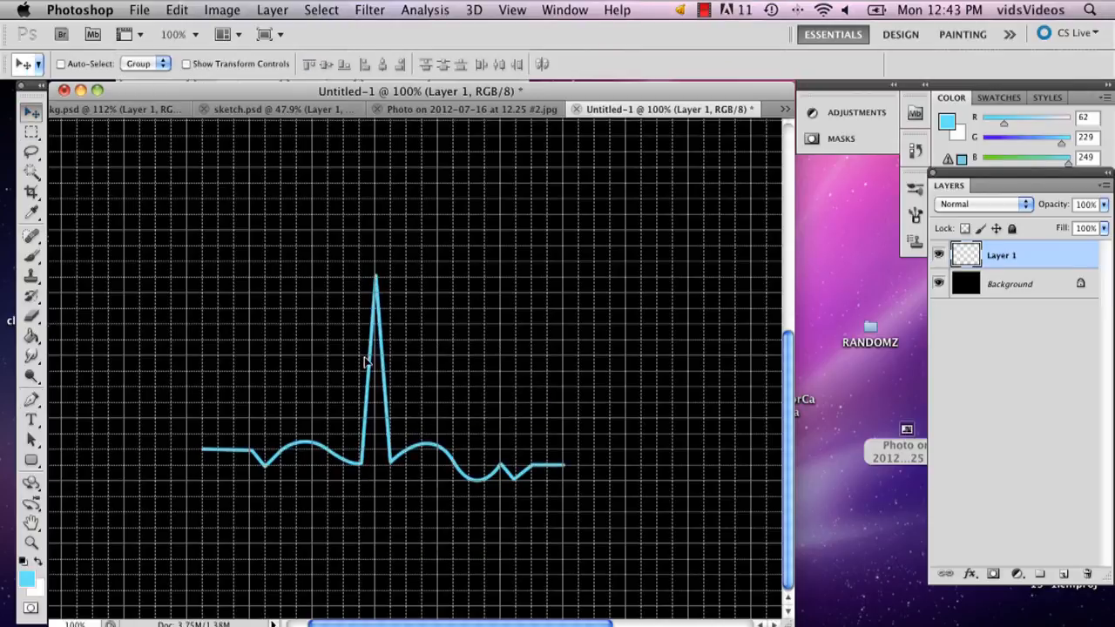
Drag the Layer 1 heartbeat line up and to the left with the Move tool.
drag(366, 360, 235, 287)
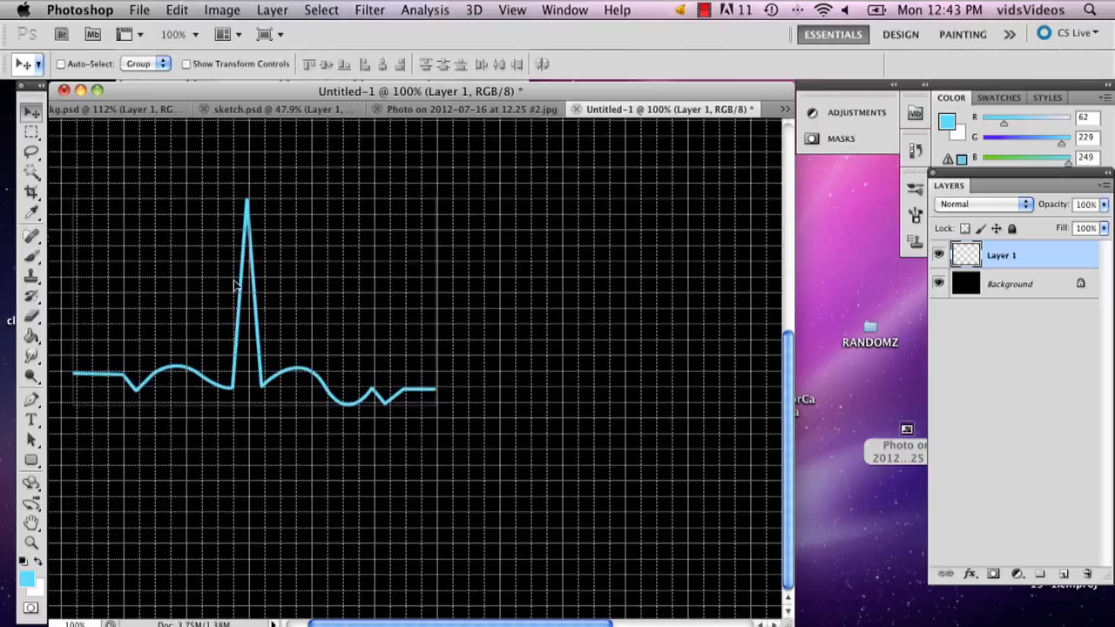